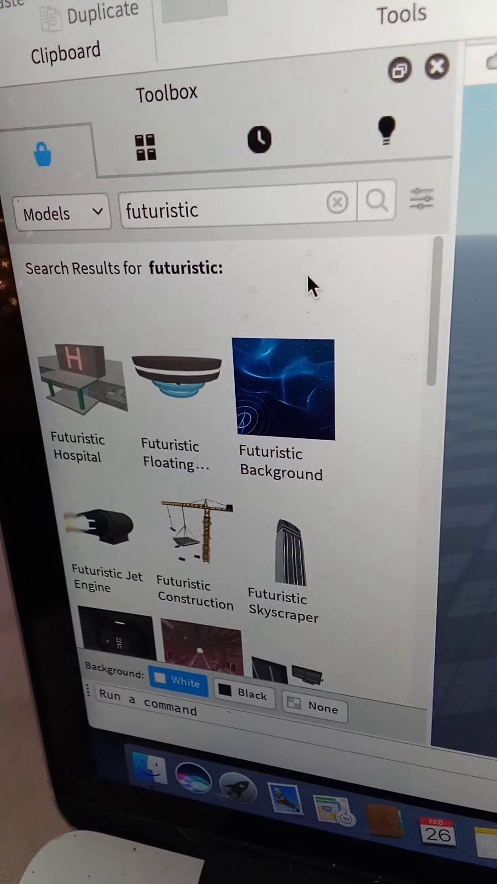
pyautogui.moveTo(203, 406)
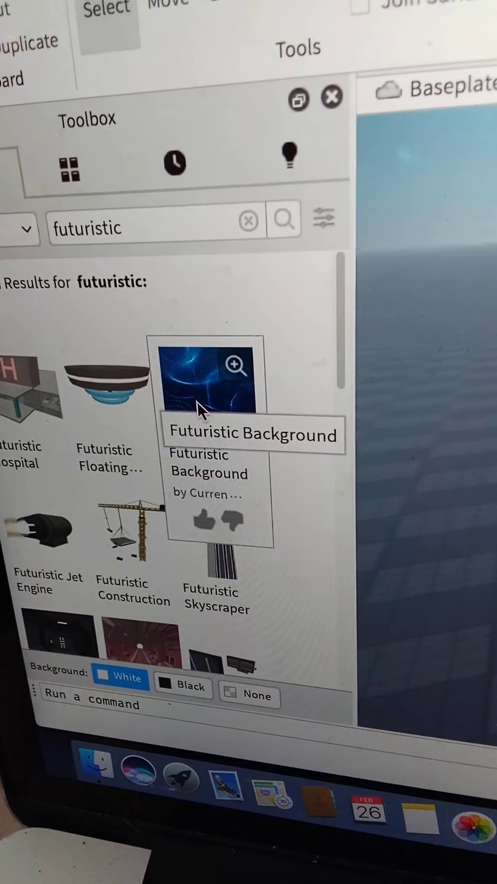
pyautogui.moveTo(316, 375)
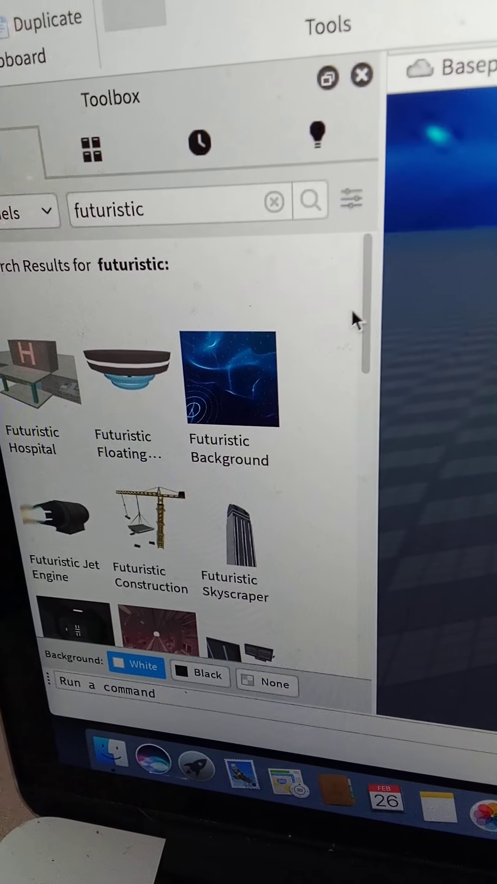
# - Browse the 'futuristic' model results after inserting the Futuristic Background
pyautogui.scroll(-3)
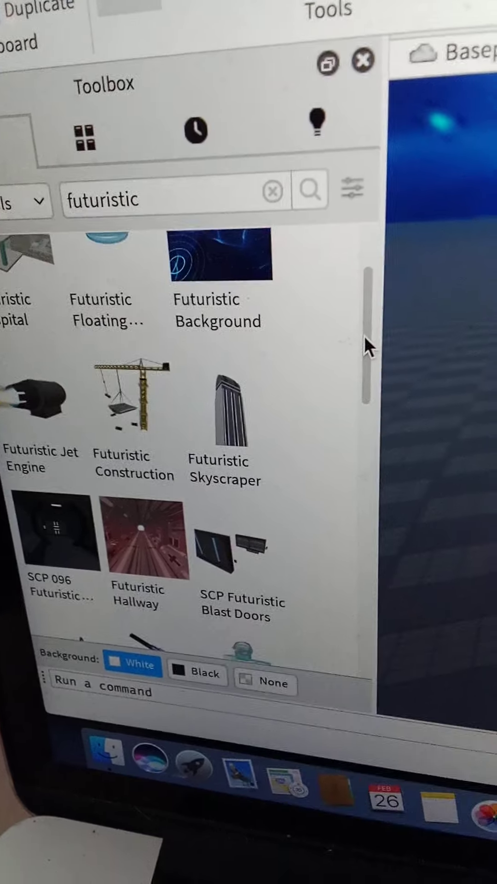
pyautogui.scroll(-3)
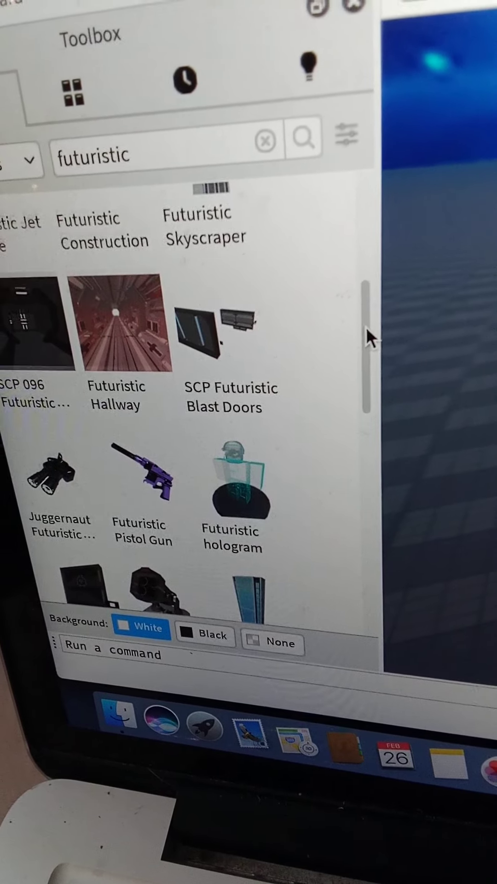
pyautogui.scroll(3)
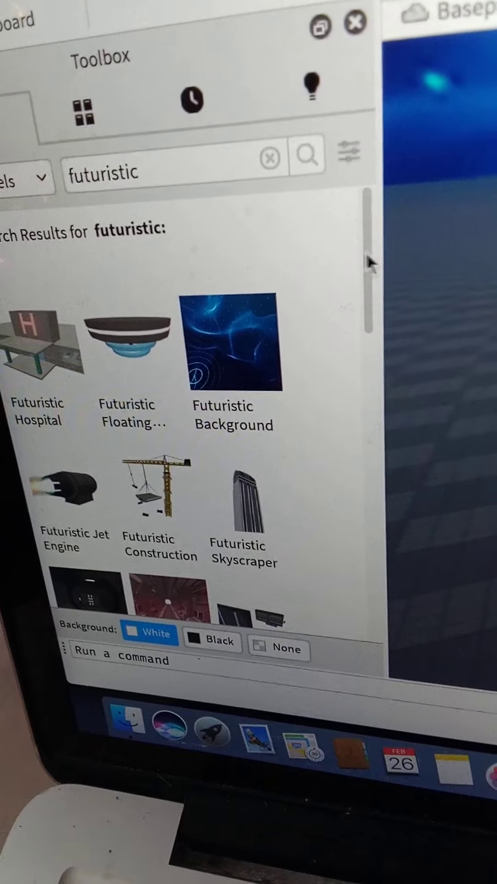
pyautogui.scroll(-3)
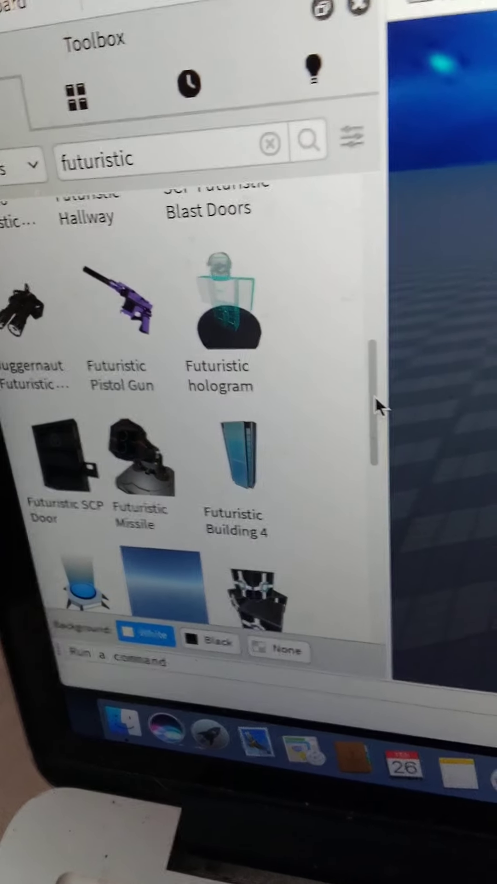
pyautogui.scroll(-3)
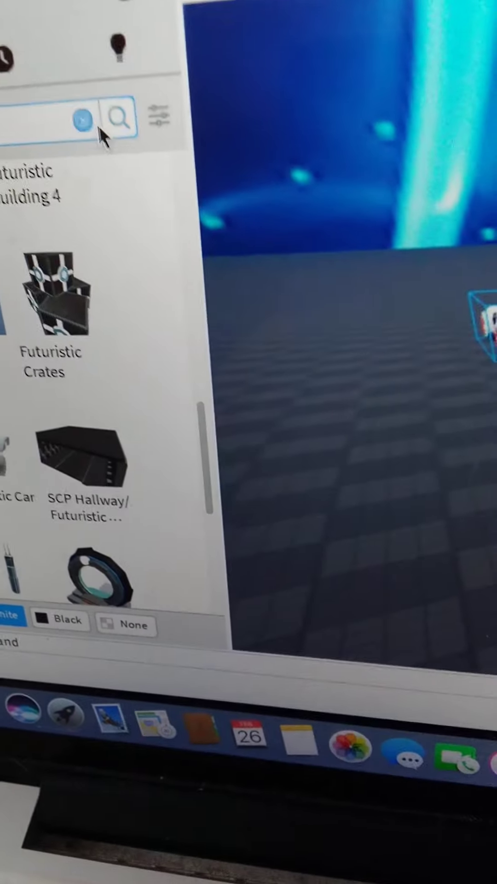
# - Search models for 'hoverboard' and browse results like Pet Sim X HoverBoard
pyautogui.write('hover')
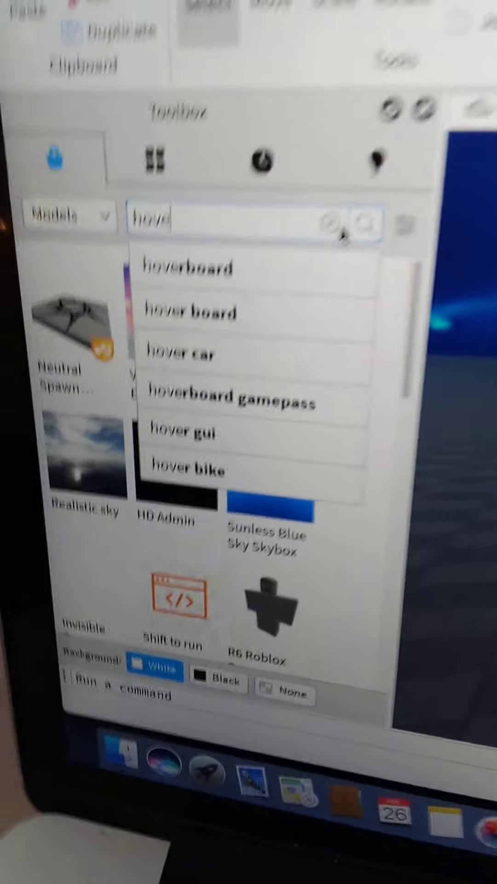
pyautogui.click(189, 267)
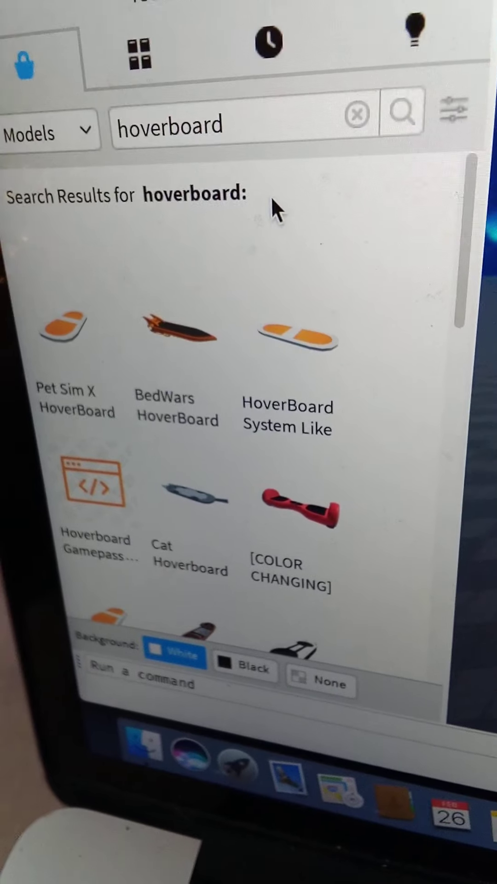
pyautogui.scroll(-3)
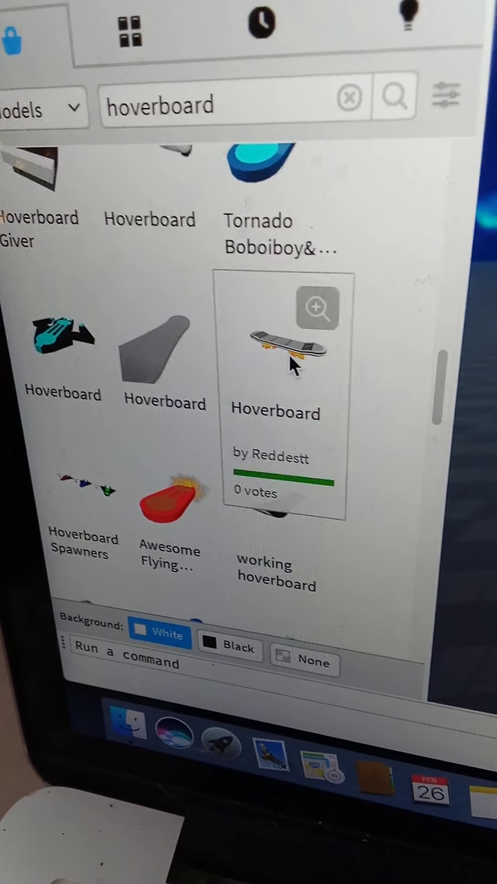
pyautogui.scroll(3)
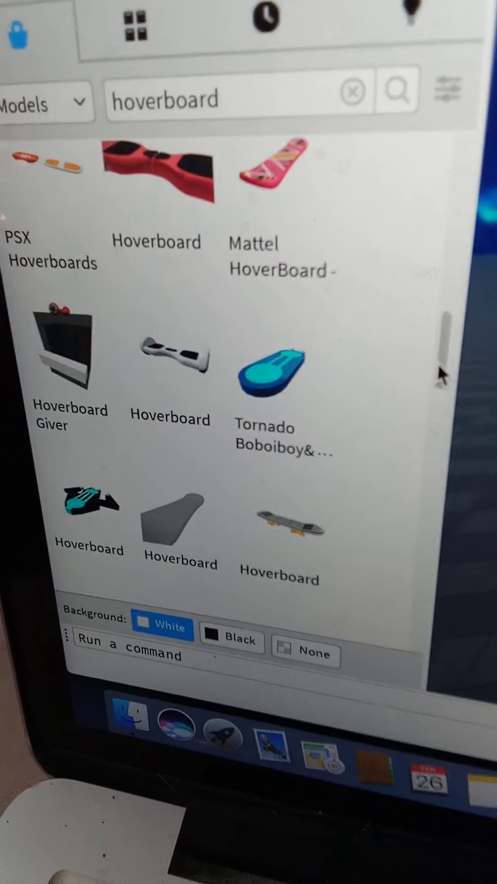
pyautogui.scroll(-3)
pyautogui.write('futuristic store')
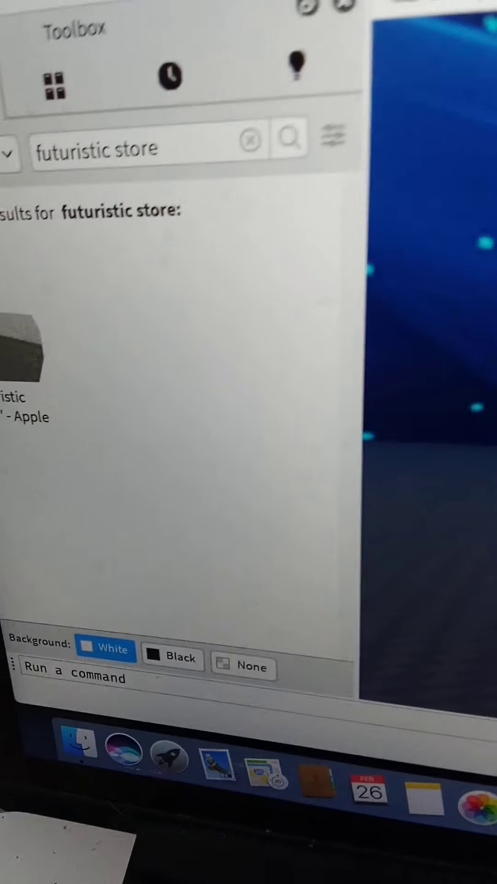
# - Clear the 'futuristic store' search and begin typing 'sig' for signs
pyautogui.click(250, 139)
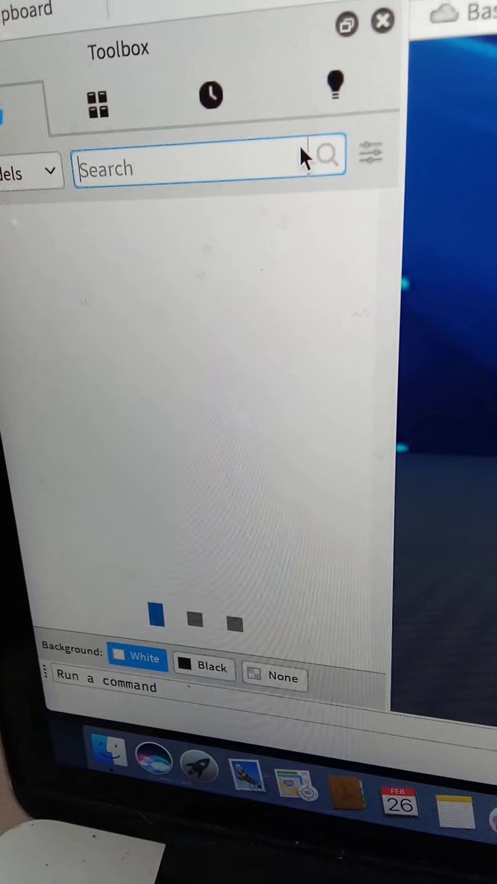
pyautogui.write('sign')
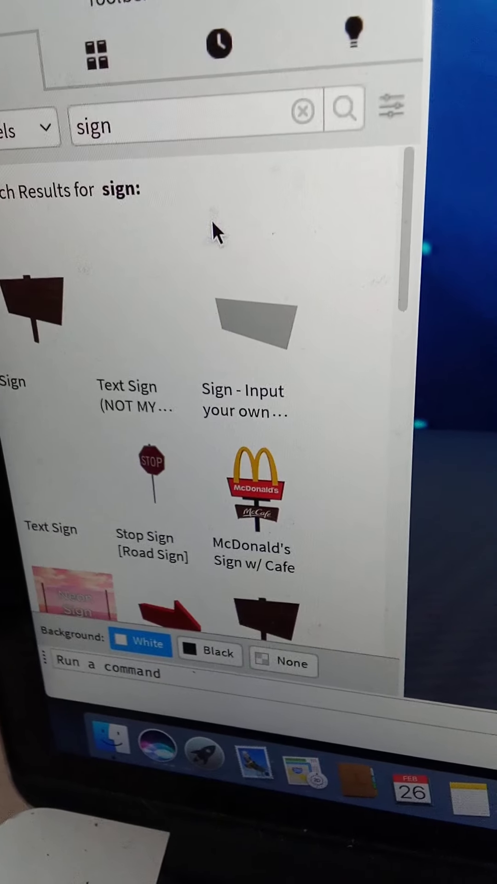
pyautogui.moveTo(276, 349)
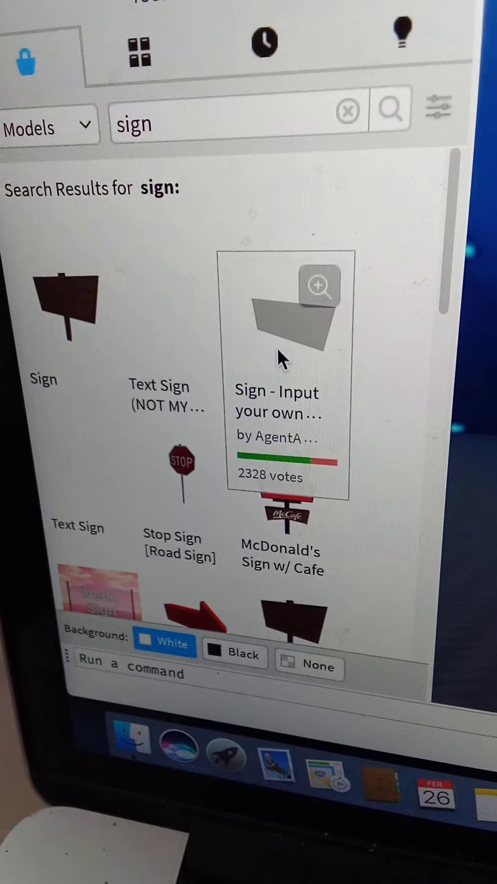
pyautogui.moveTo(287, 344)
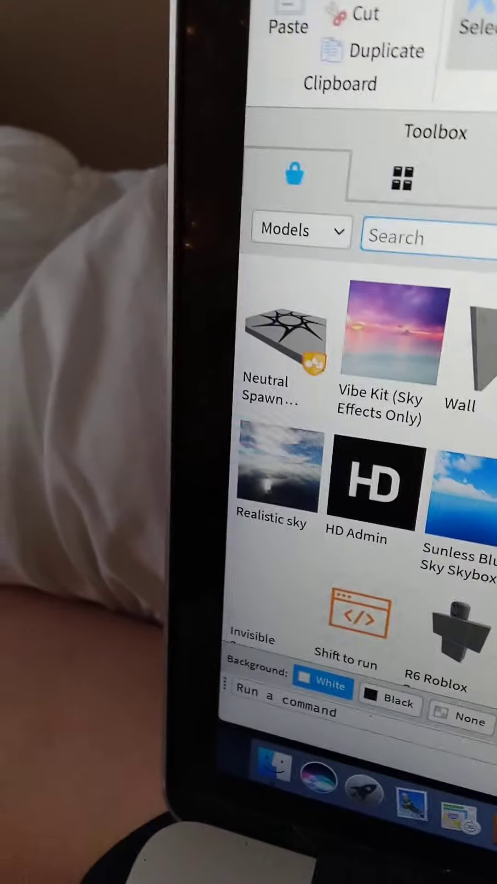
# - Search the Toolbox models for 'dealership'
pyautogui.write('dead')
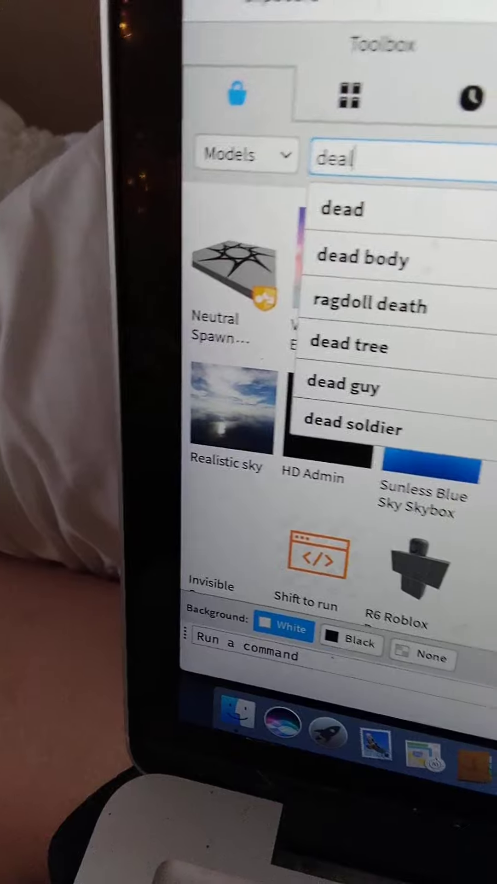
pyautogui.write('ler')
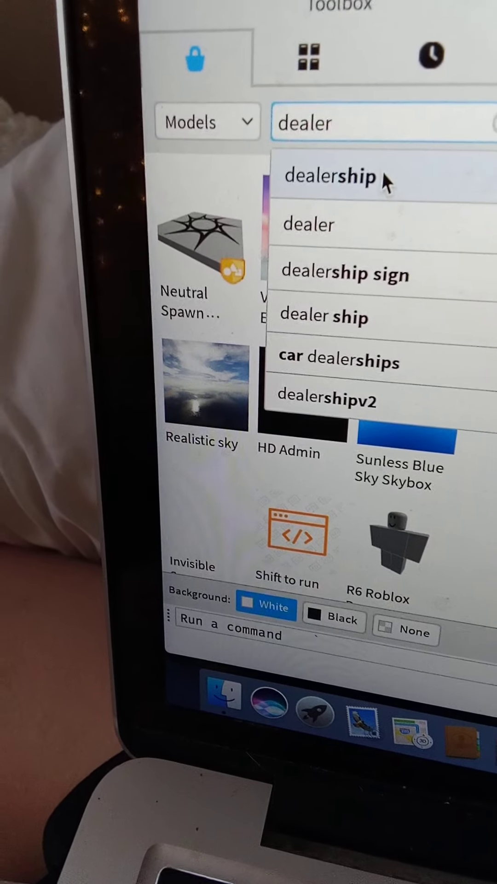
pyautogui.click(332, 176)
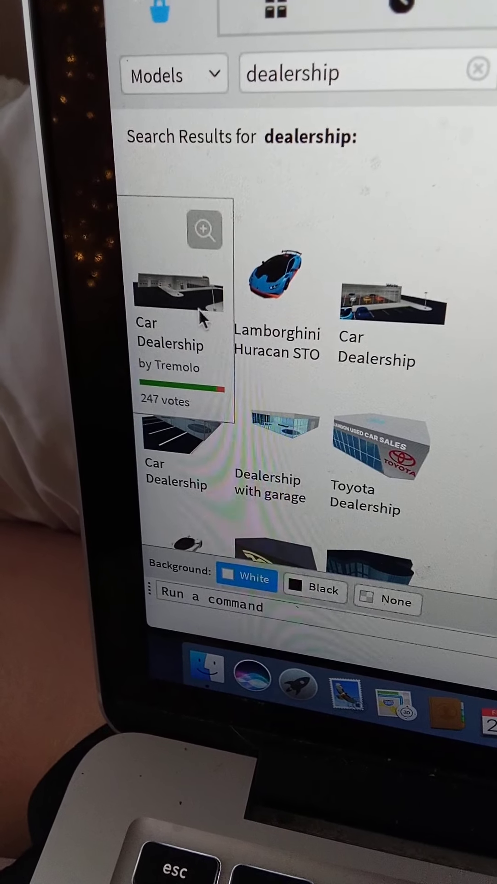
pyautogui.moveTo(394, 305)
pyautogui.write('time mac')
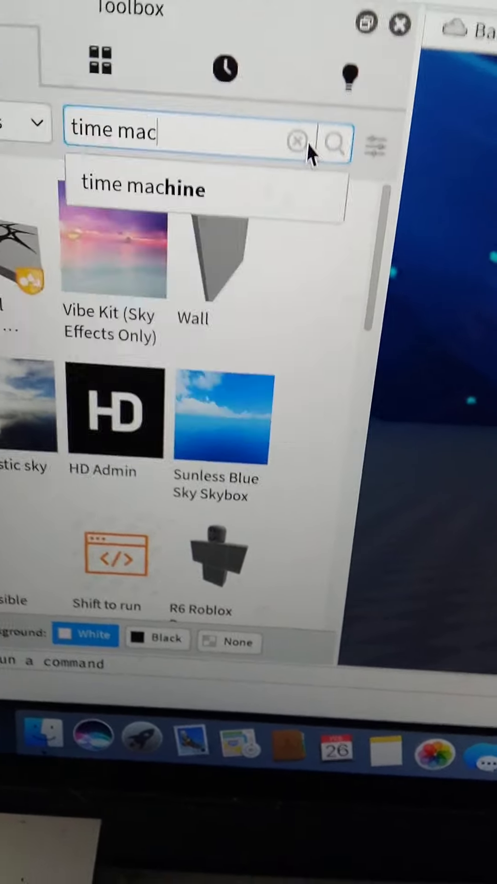
pyautogui.write('hine ca')
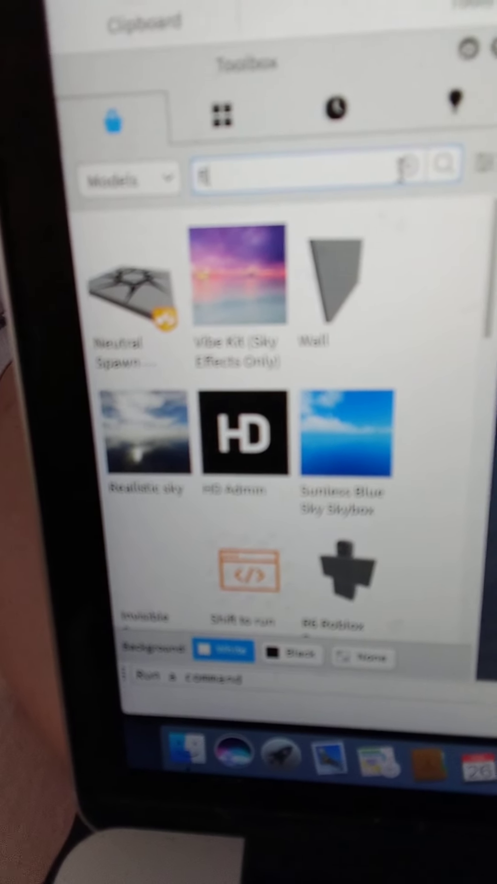
pyautogui.write('flying car')
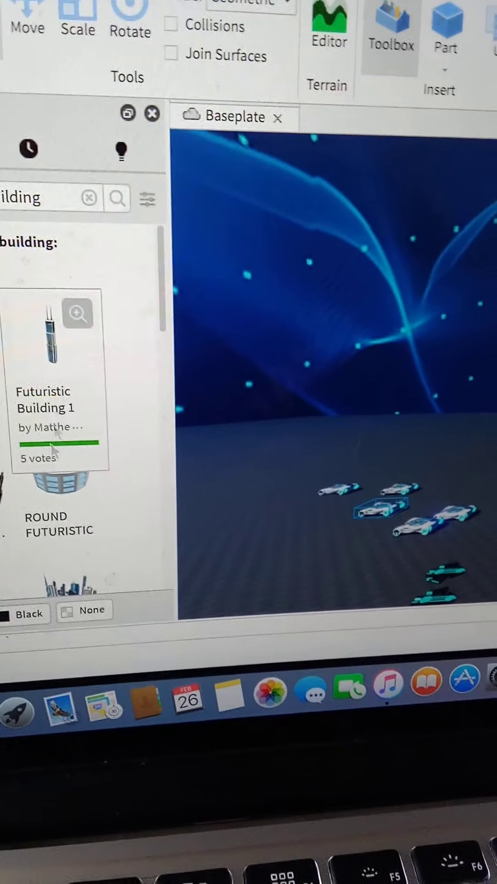
pyautogui.scroll(-3)
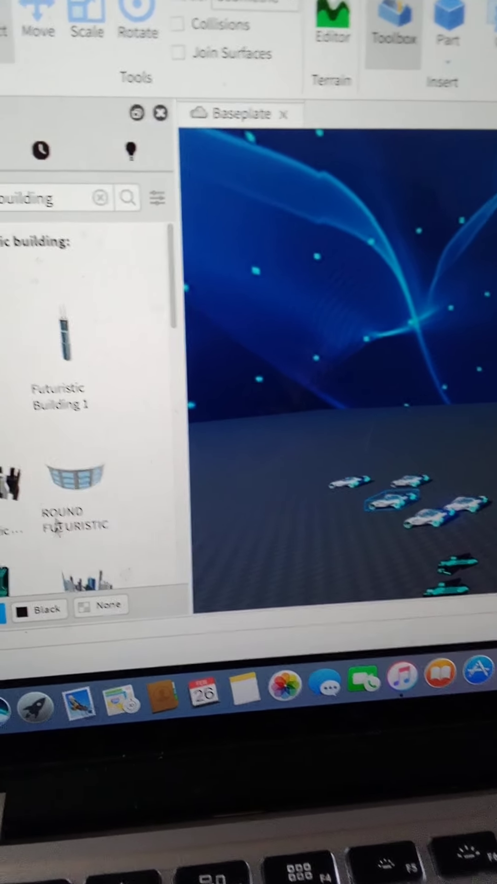
# - Replace the mistyped search with a 'futuristic house' model search
pyautogui.write('fur')
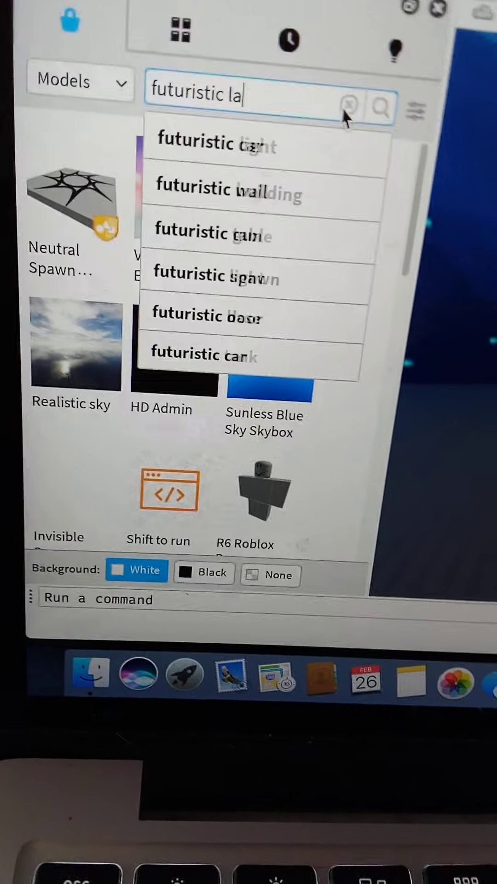
pyautogui.press('Return')
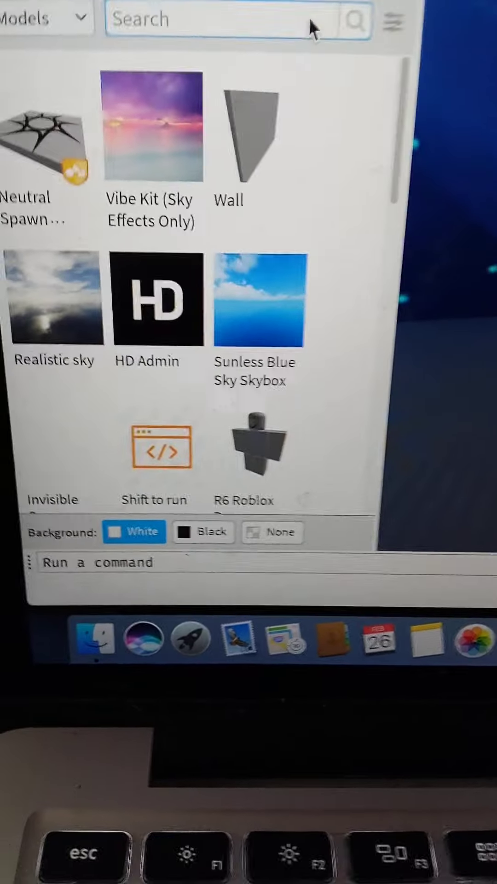
pyautogui.write('futuristic ho')
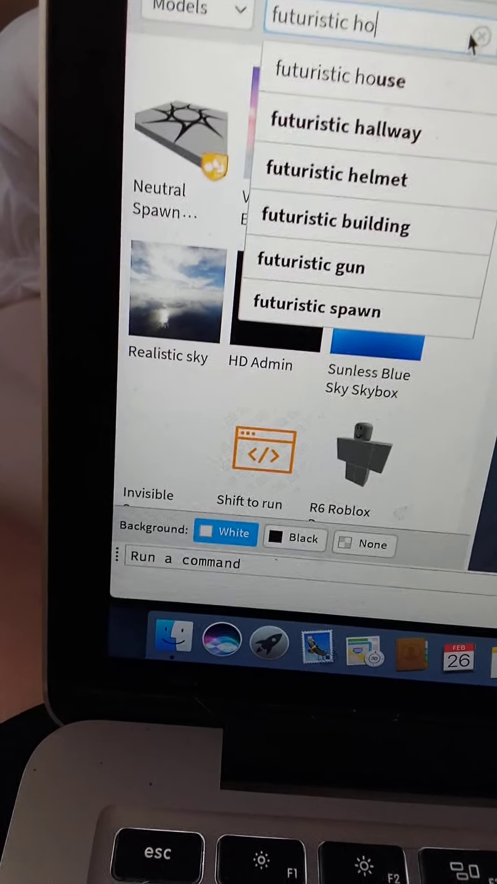
pyautogui.click(339, 78)
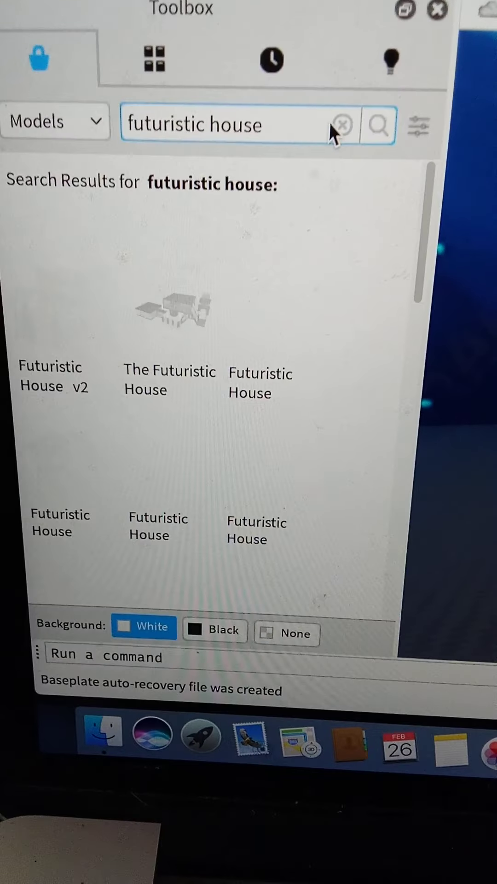